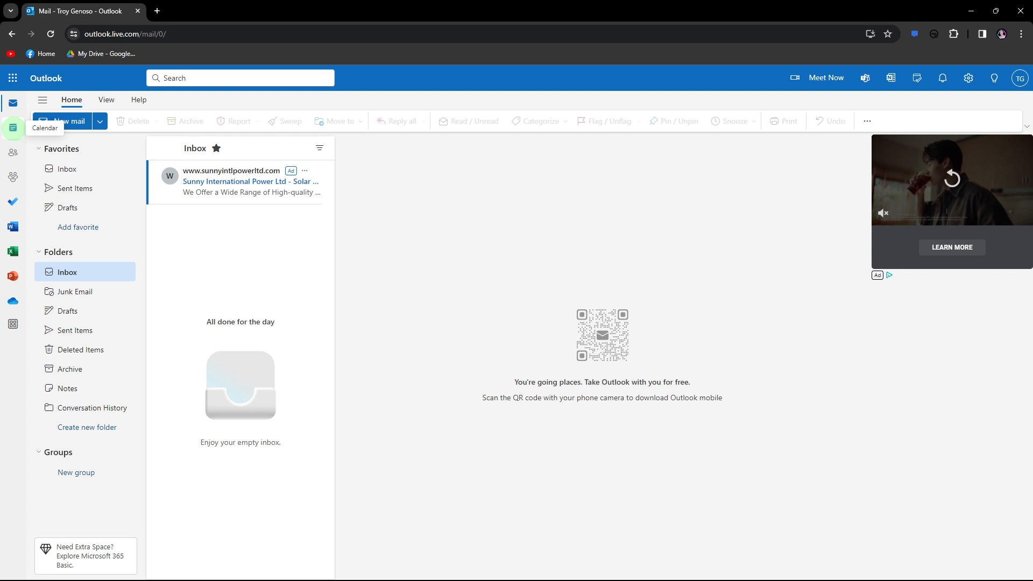
Switch from Mail to the Calendar view.
left_click(13, 127)
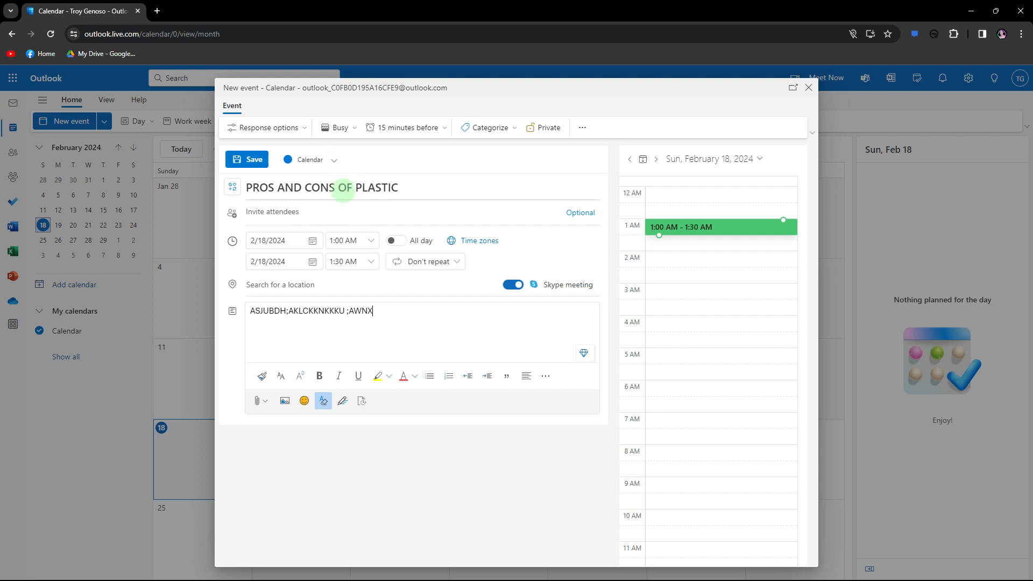
mouse_move(227, 234)
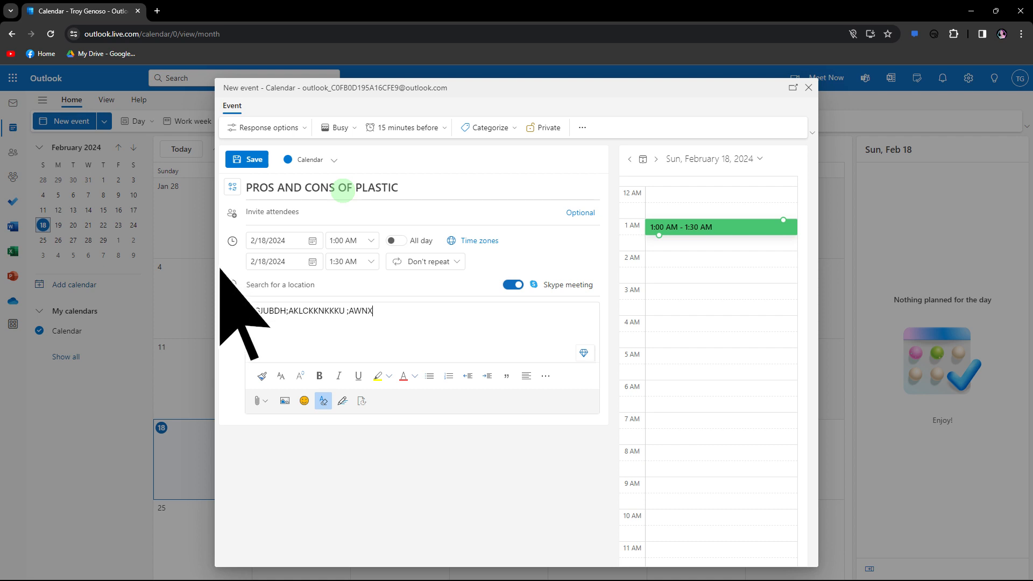
Activate the Invite attendees field on the event draft to show suggested contacts.
left_click(272, 212)
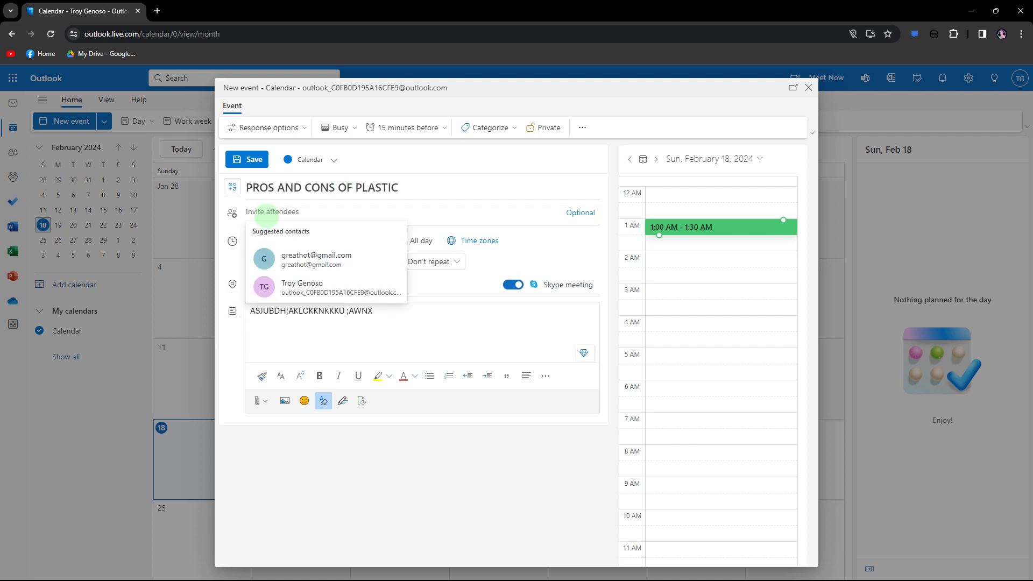
mouse_move(265, 215)
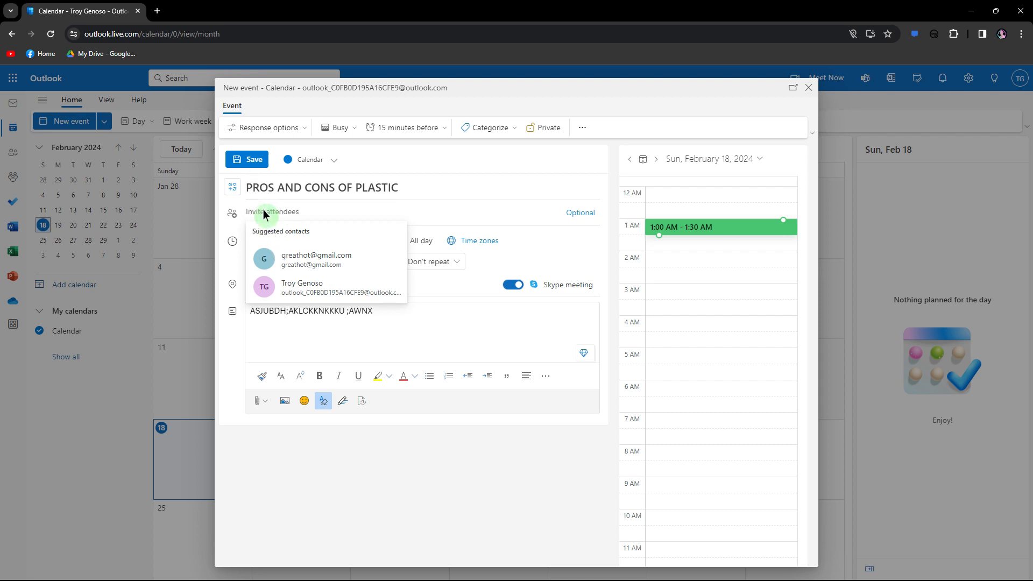
mouse_move(265, 258)
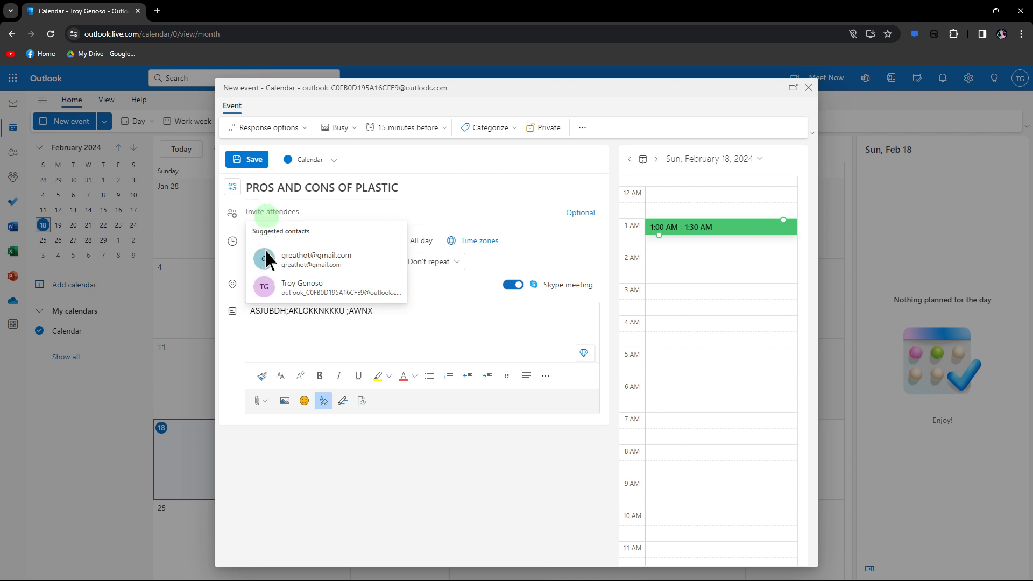
left_click(315, 260)
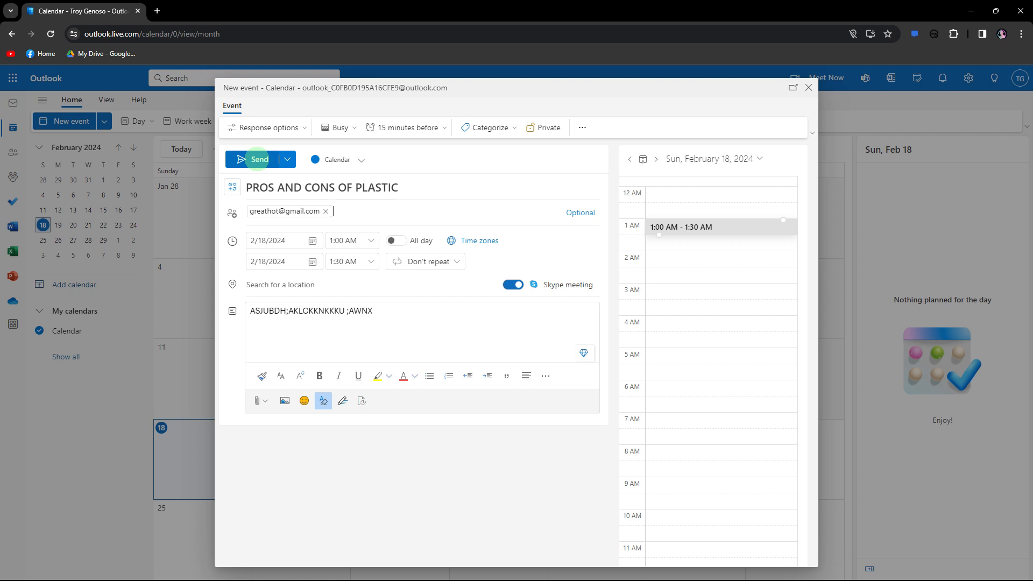
mouse_move(256, 161)
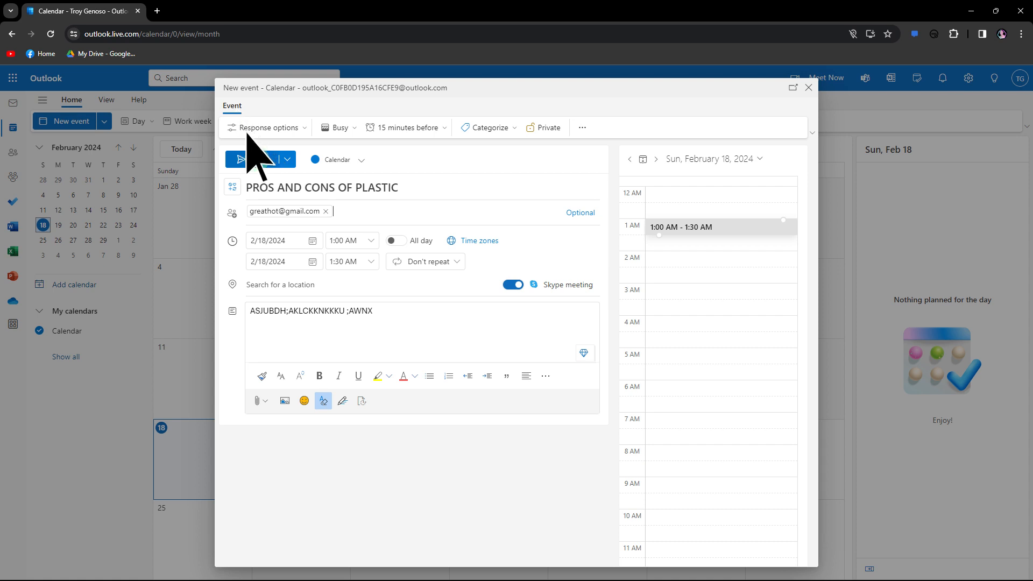